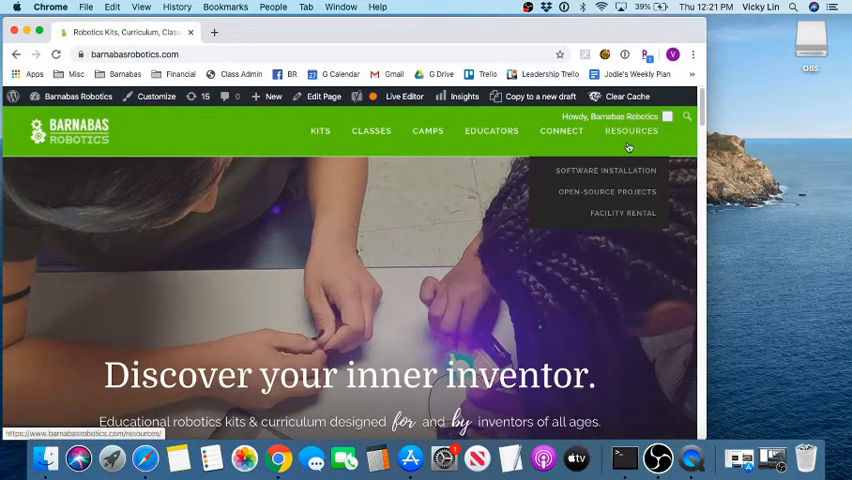
- Reach the Software Installation section listing downloads for Windows, Mac and Chrome OS
{"action": "left_click", "coordinate": [632, 130]}
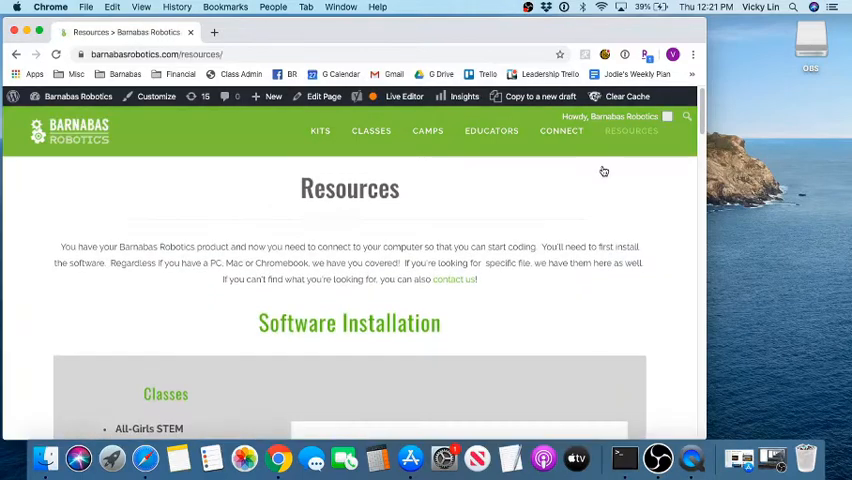
{"action": "scroll", "scroll_direction": "down", "scroll_amount": 3}
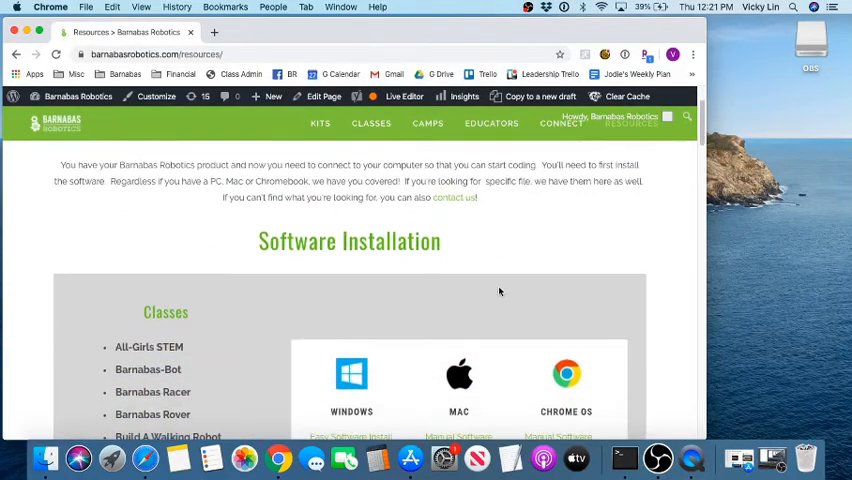
{"action": "scroll", "scroll_direction": "down", "scroll_amount": 3}
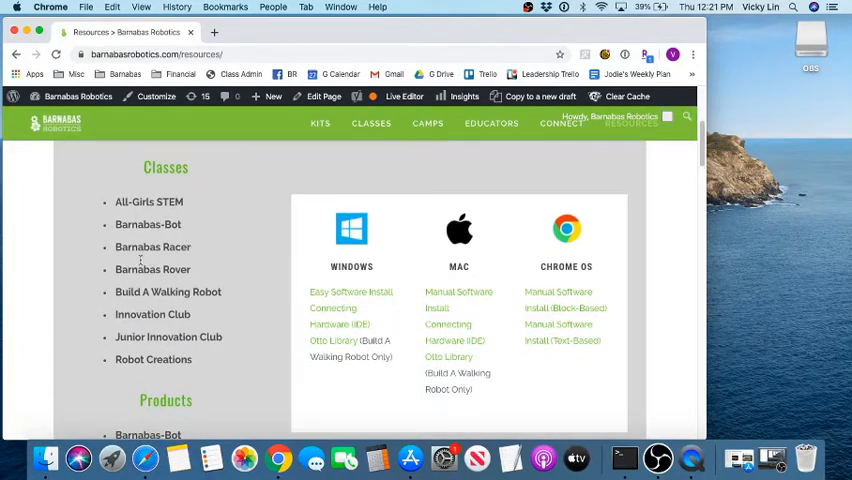
{"action": "mouse_move", "coordinate": [172, 202]}
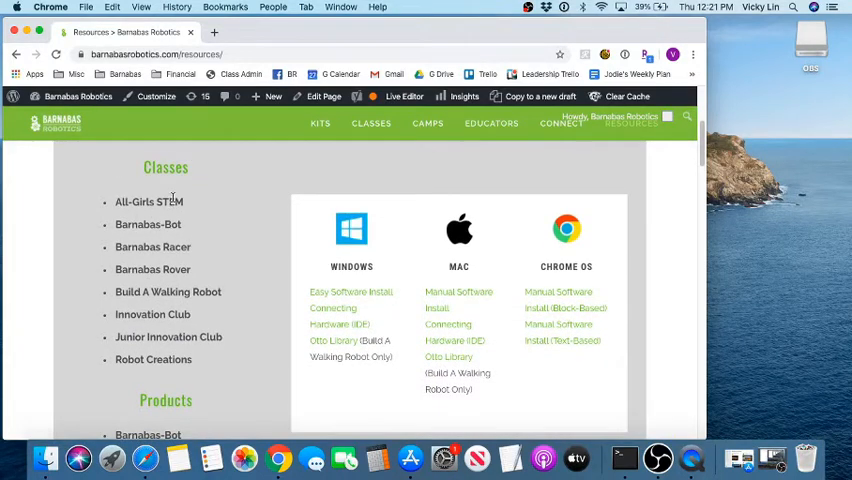
{"action": "mouse_move", "coordinate": [164, 268]}
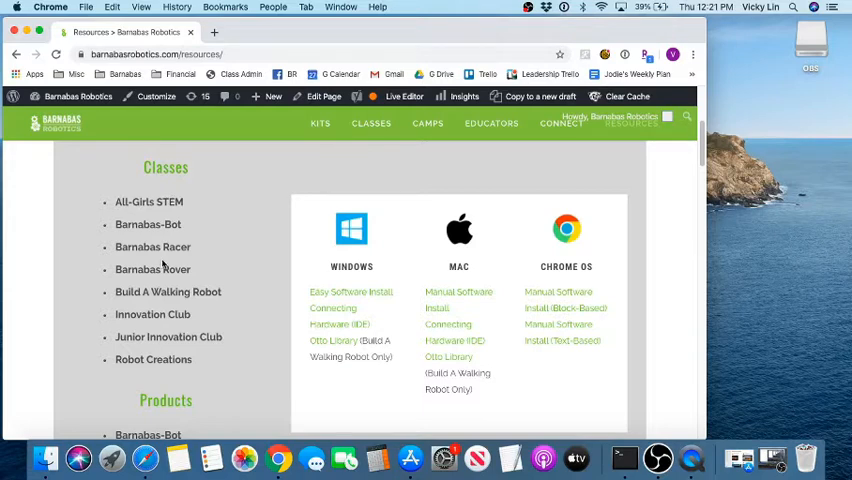
{"action": "mouse_move", "coordinate": [184, 256]}
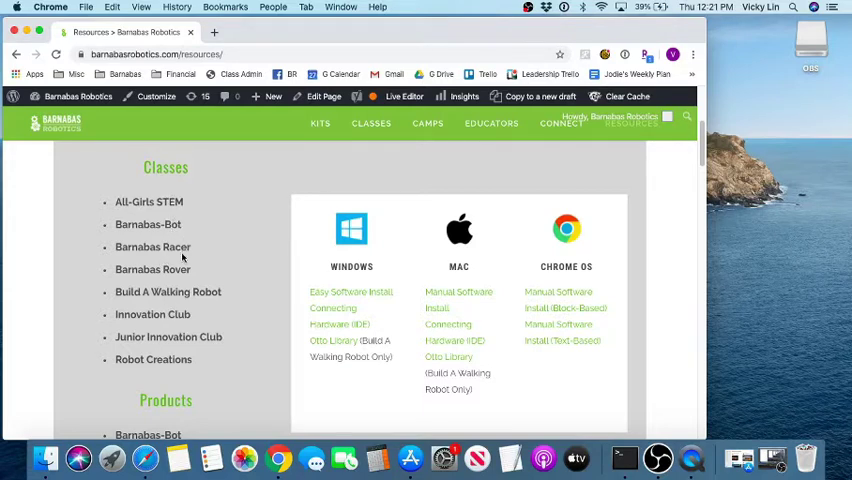
{"action": "mouse_move", "coordinate": [240, 312]}
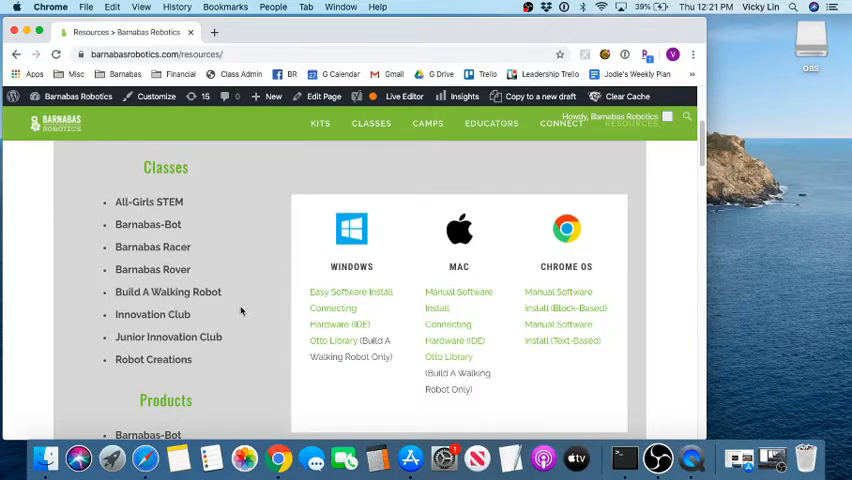
{"action": "mouse_move", "coordinate": [464, 264]}
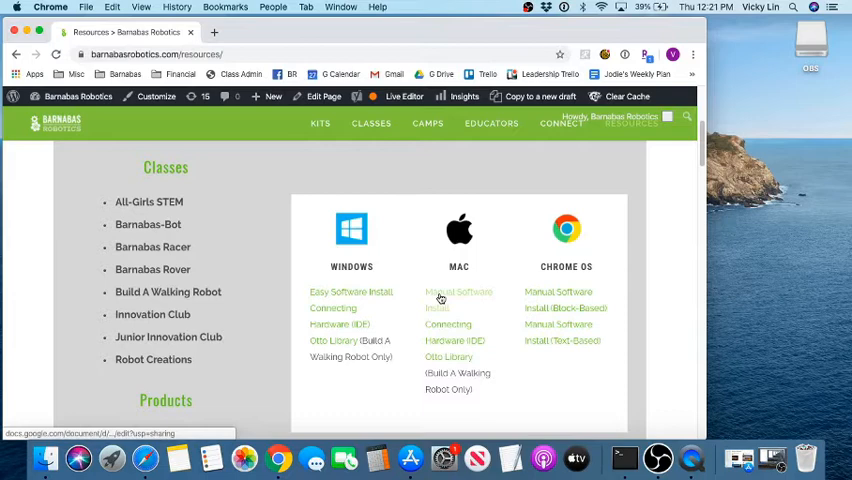
- Open the Mac Manual Software Install guide and follow its Arduino website link
{"action": "left_click", "coordinate": [458, 300]}
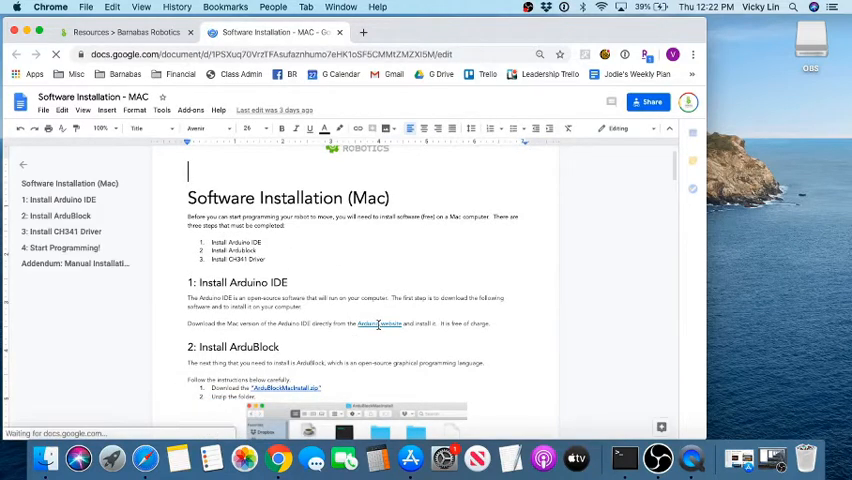
{"action": "left_click", "coordinate": [376, 324]}
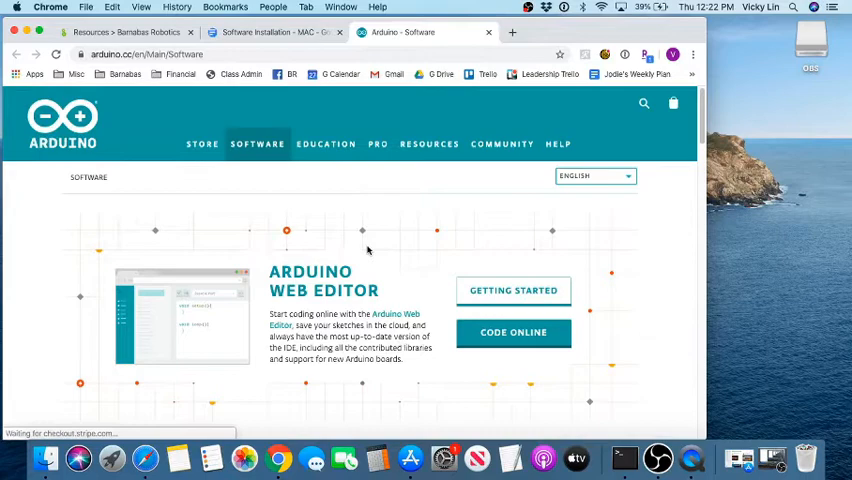
- Download the Arduino IDE 1.8.12 zip for Mac OS X using the Just Download option
{"action": "scroll", "scroll_direction": "down", "scroll_amount": 3}
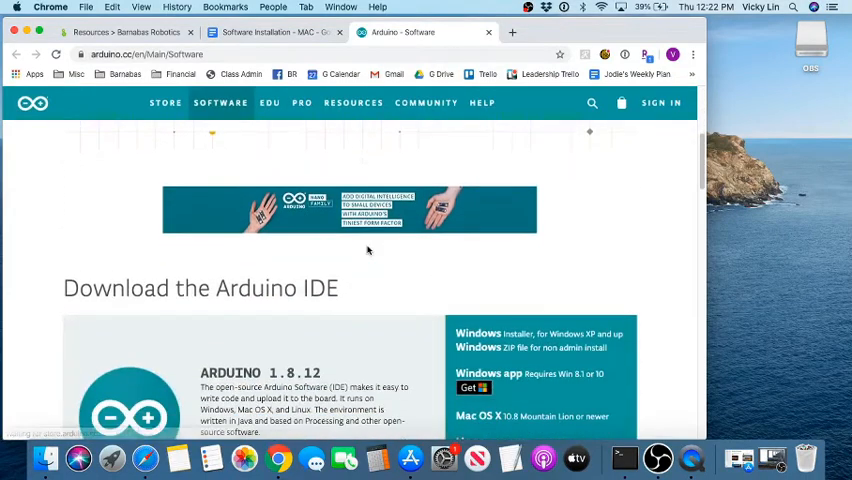
{"action": "scroll", "scroll_direction": "down", "scroll_amount": 3}
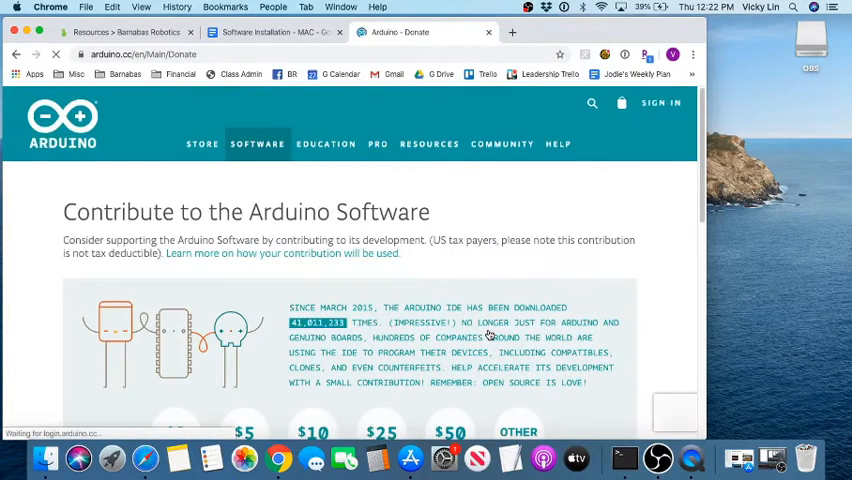
{"action": "scroll", "scroll_direction": "down", "scroll_amount": 3}
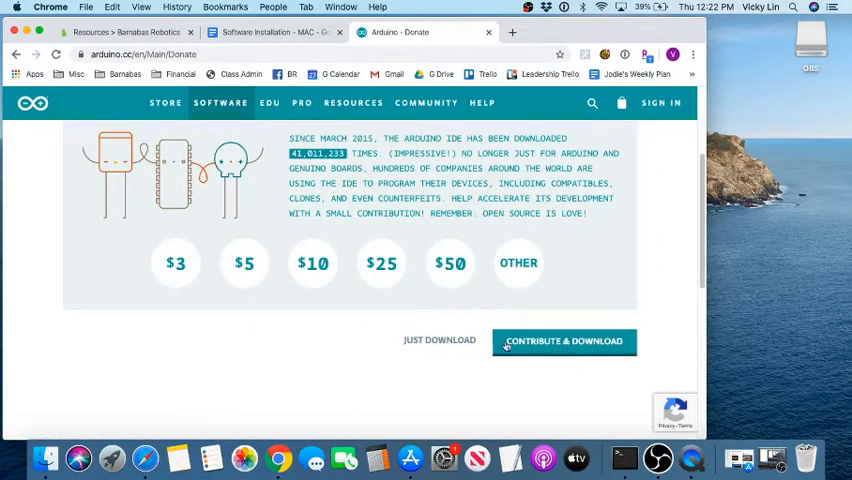
{"action": "left_click", "coordinate": [440, 340]}
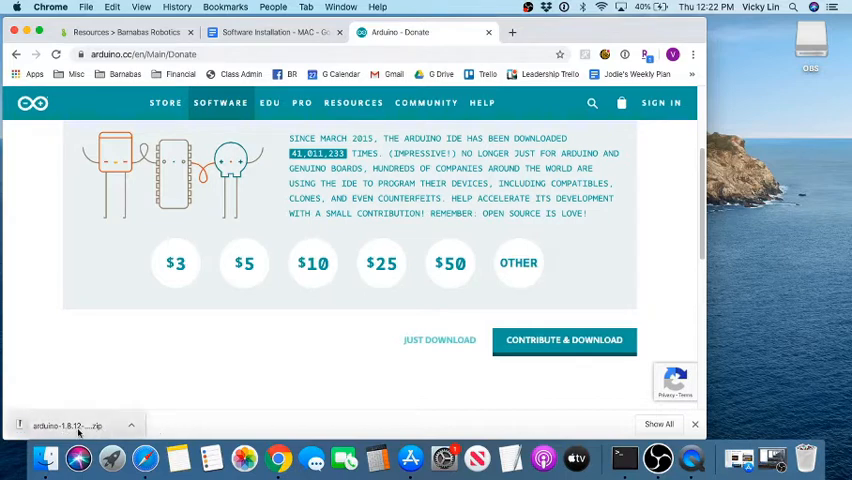
- Unzip the Arduino download, confirm Arduino appears in Applications, and return to the guide
{"action": "left_click", "coordinate": [78, 424]}
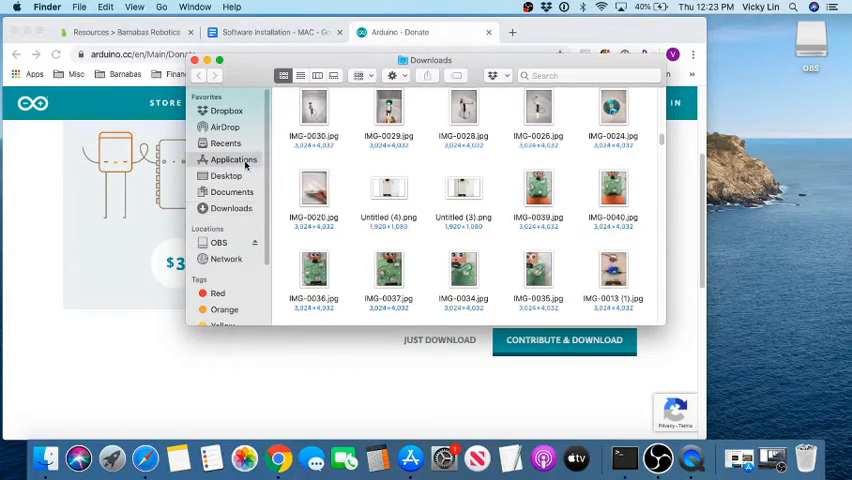
{"action": "left_click", "coordinate": [232, 160]}
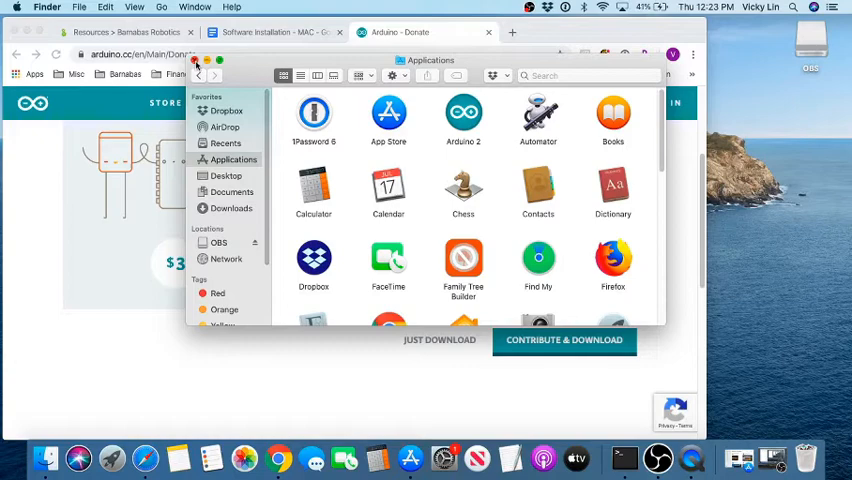
{"action": "left_click", "coordinate": [250, 32]}
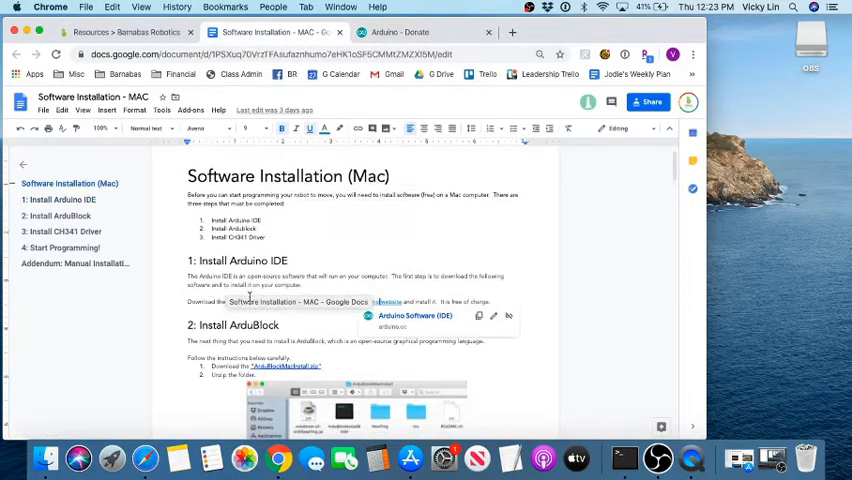
- Reach step 2 of the guide and open the downloaded ArduBlockMacInstall folder in Downloads
{"action": "scroll", "scroll_direction": "down", "scroll_amount": 3}
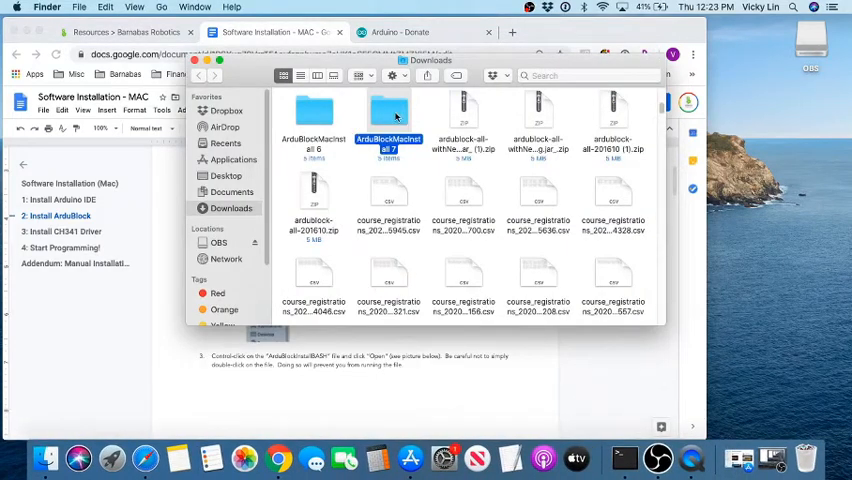
{"action": "double_click", "coordinate": [386, 112]}
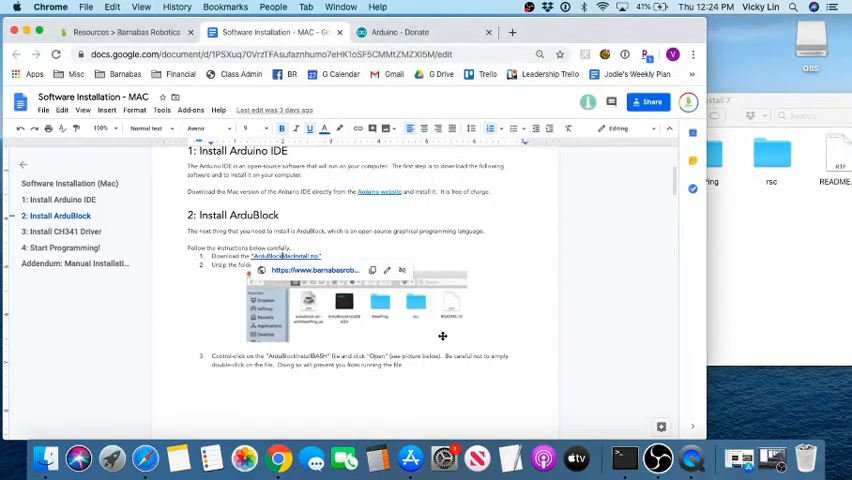
- Read through the Install ArduBlock steps before showing the ArduBlockMacInstall folder contents
{"action": "scroll", "scroll_direction": "down", "scroll_amount": 3}
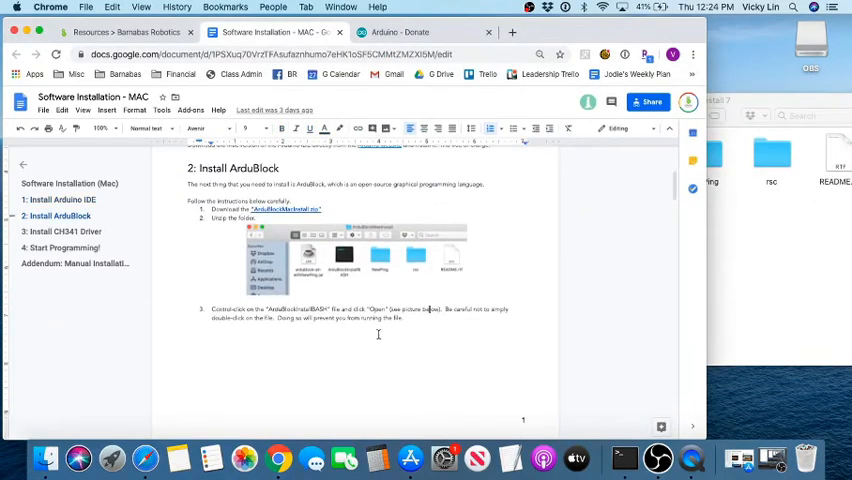
{"action": "mouse_move", "coordinate": [276, 312]}
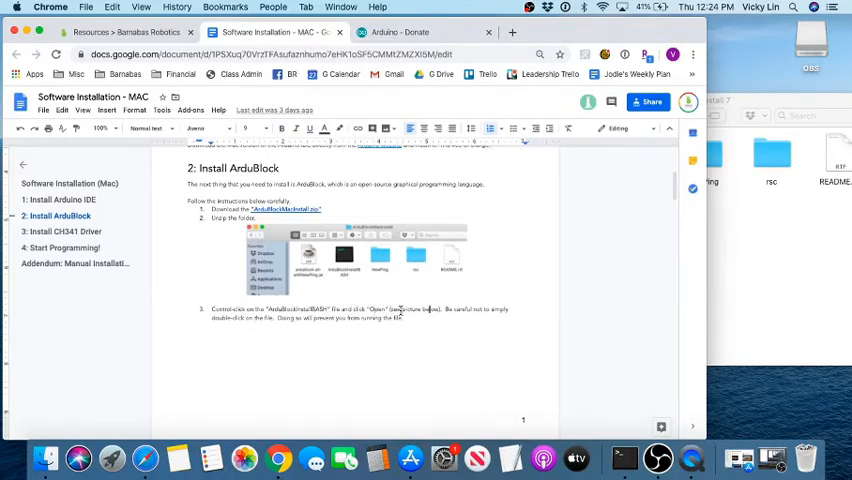
{"action": "scroll", "scroll_direction": "down", "scroll_amount": 3}
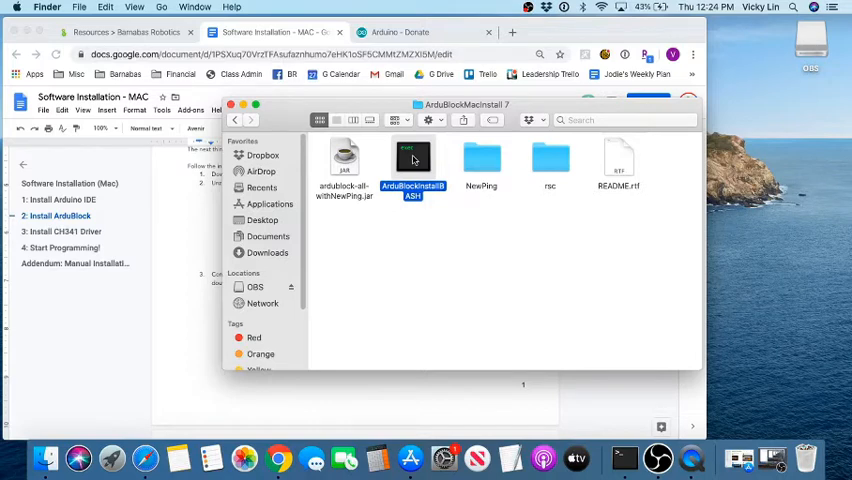
- Launch the ArduBlockMacInstallBASH script, accepting the downloaded-from-internet warning, into Terminal
{"action": "right_click", "coordinate": [412, 160]}
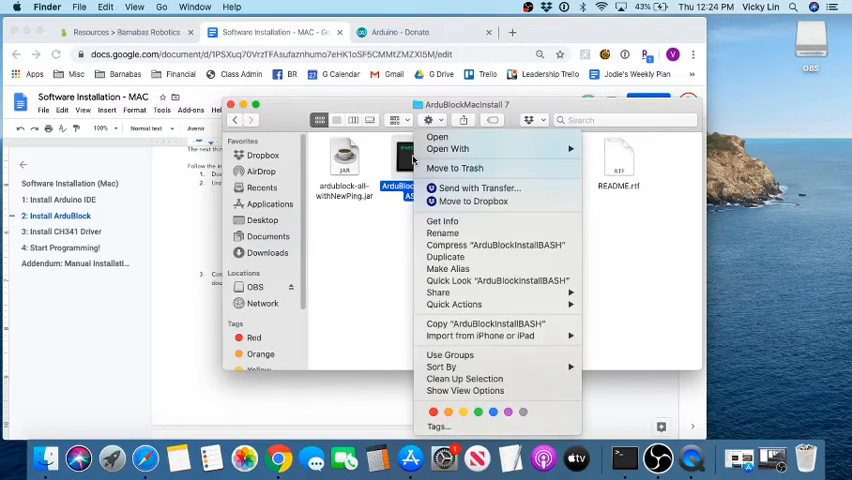
{"action": "mouse_move", "coordinate": [436, 136]}
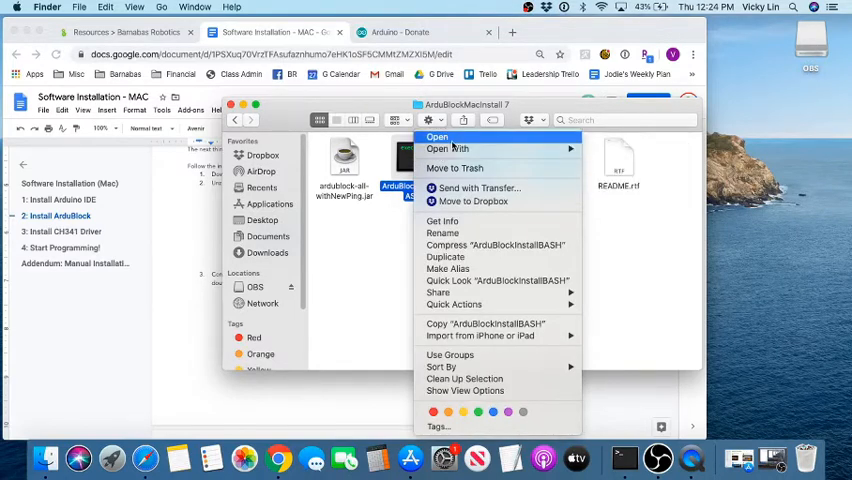
{"action": "left_click", "coordinate": [436, 136]}
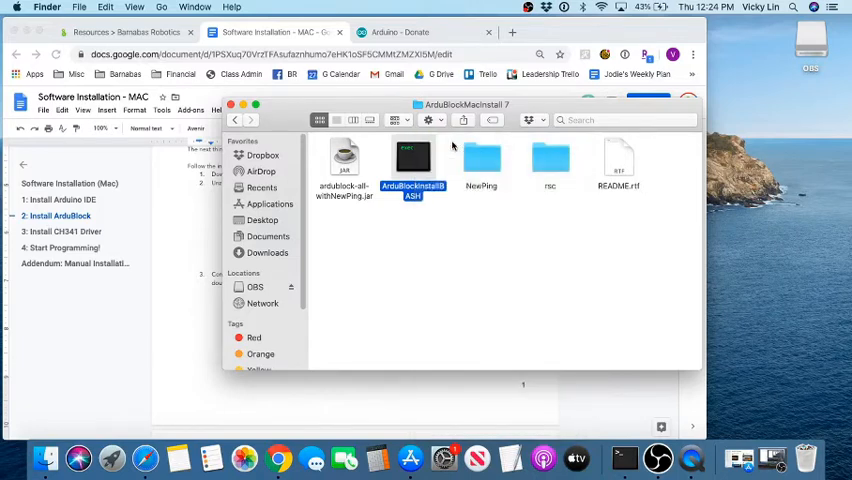
{"action": "double_click", "coordinate": [412, 156]}
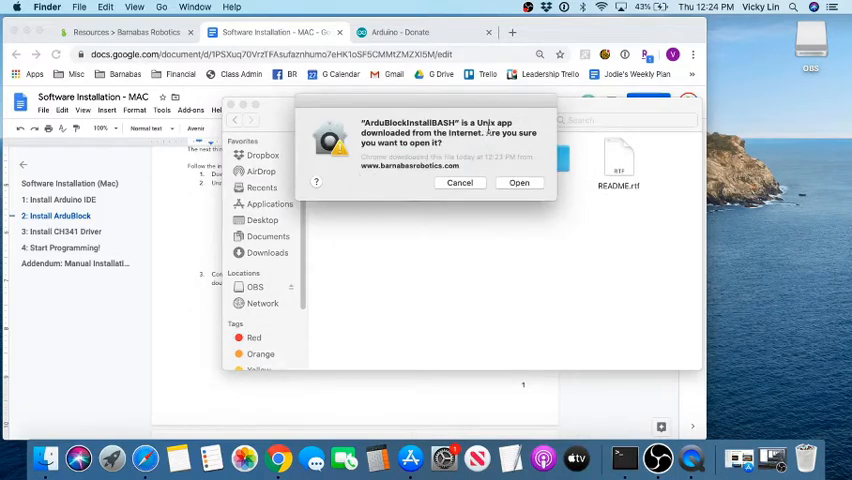
{"action": "mouse_move", "coordinate": [504, 148]}
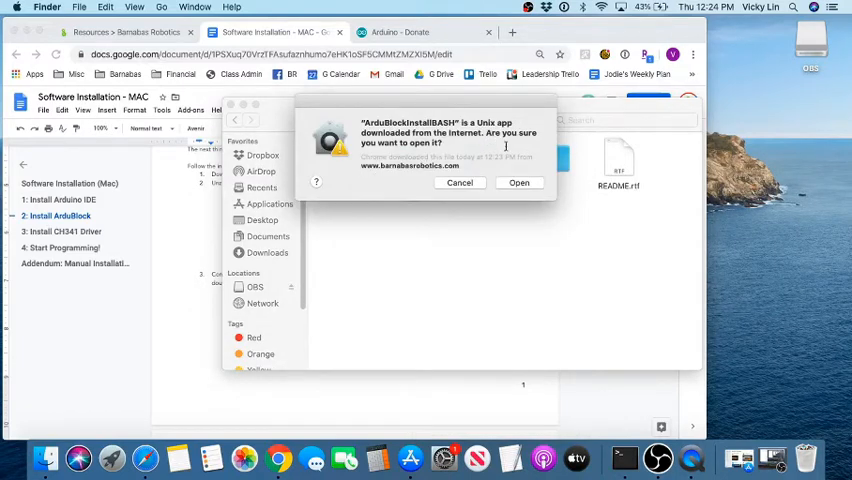
{"action": "left_click", "coordinate": [520, 182]}
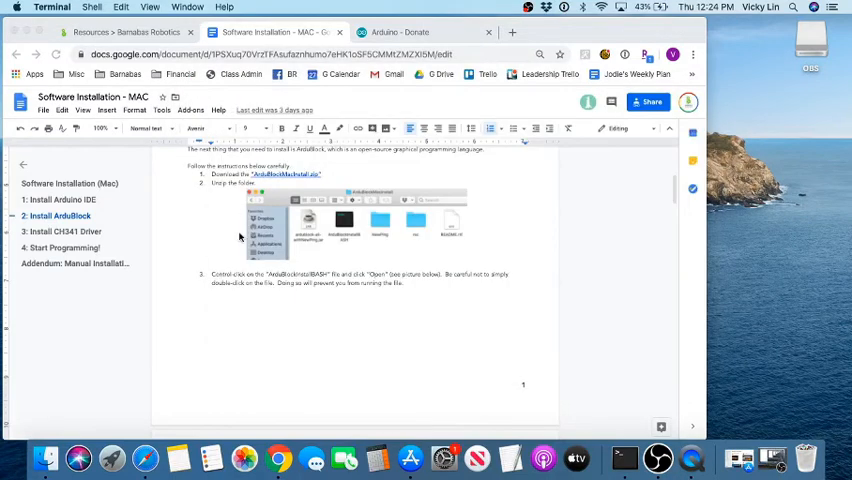
- Reach section 3, Install CH341 Driver, and download the CH341 driver software from its link
{"action": "scroll", "scroll_direction": "down", "scroll_amount": 3}
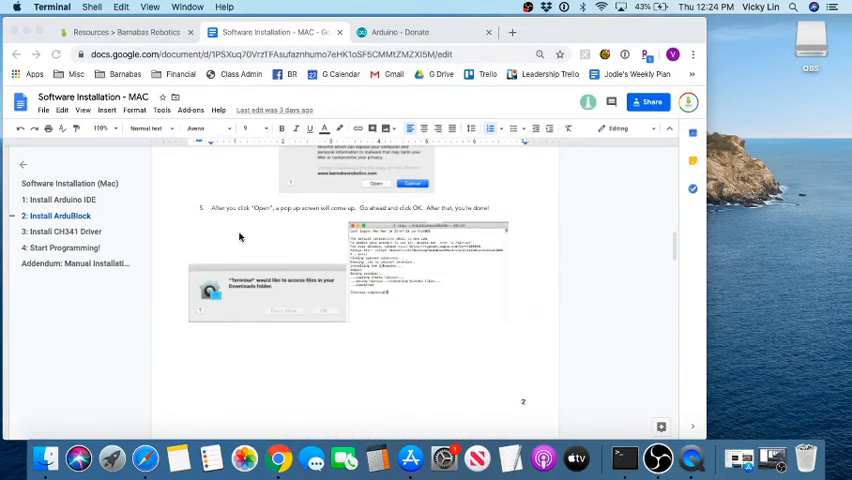
{"action": "scroll", "scroll_direction": "down", "scroll_amount": 3}
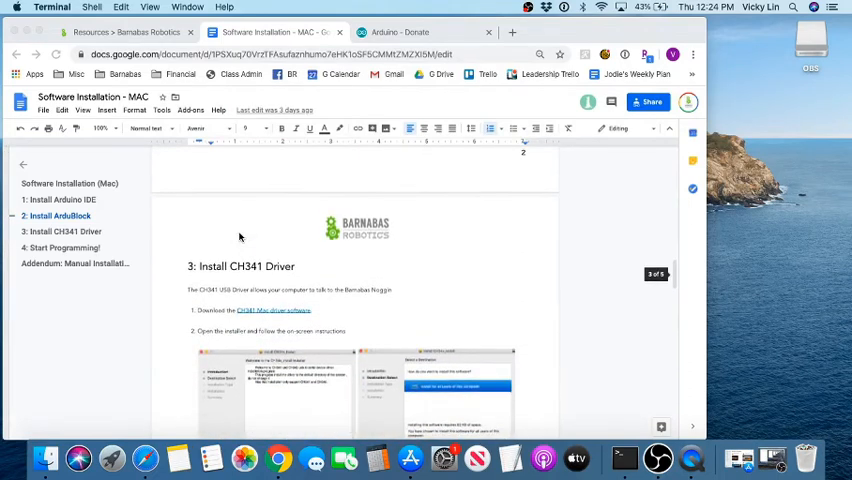
{"action": "scroll", "scroll_direction": "down", "scroll_amount": 3}
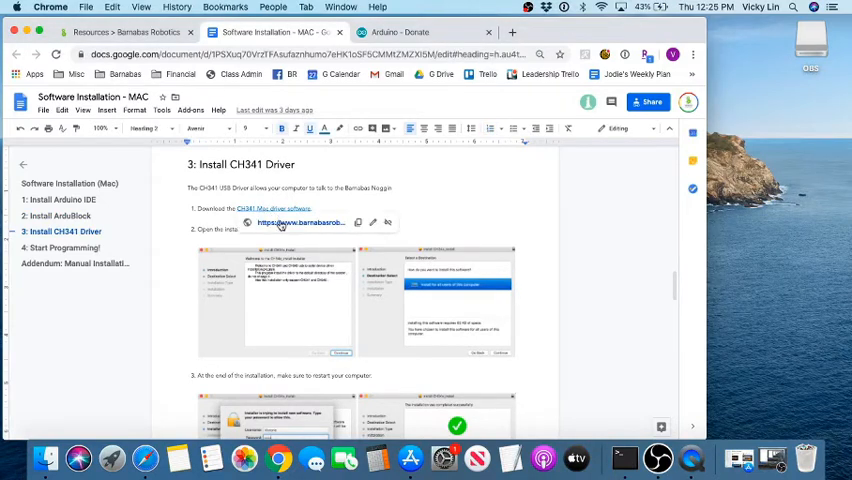
{"action": "left_click", "coordinate": [300, 222]}
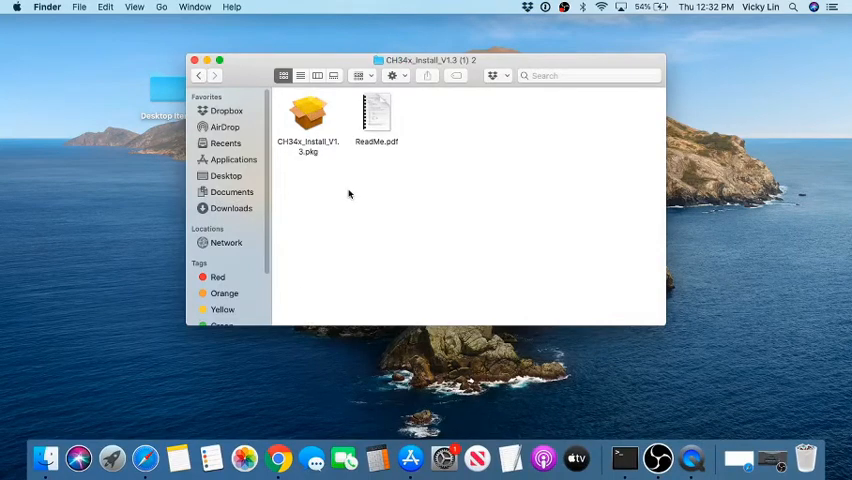
- Run the CH34x_Install package onto Macintosh HD with the admin password until Installer reports success
{"action": "left_click", "coordinate": [308, 116]}
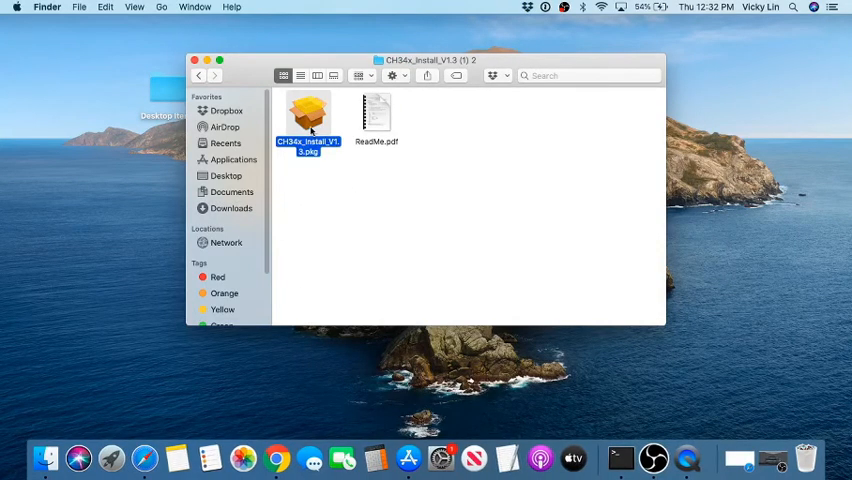
{"action": "double_click", "coordinate": [308, 112]}
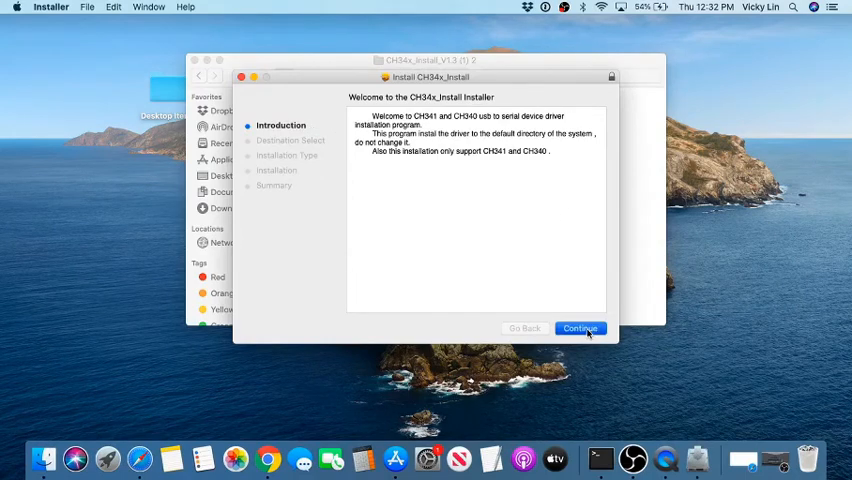
{"action": "left_click", "coordinate": [580, 328]}
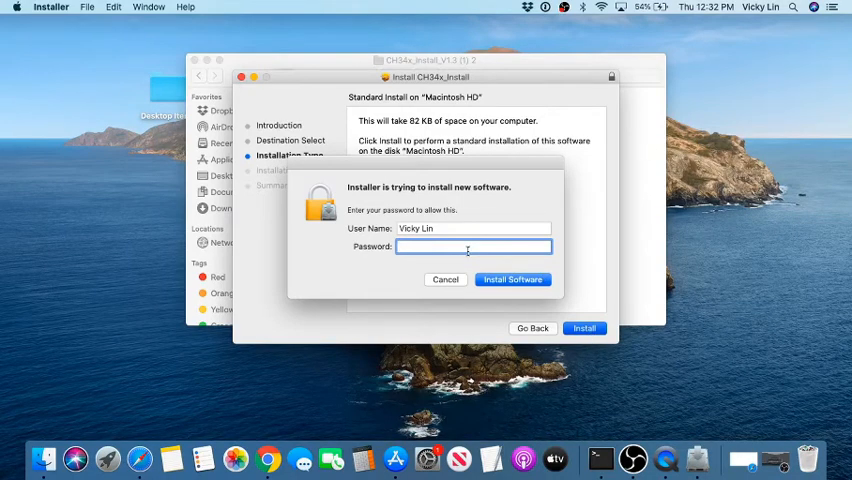
{"action": "type", "text": "•"}
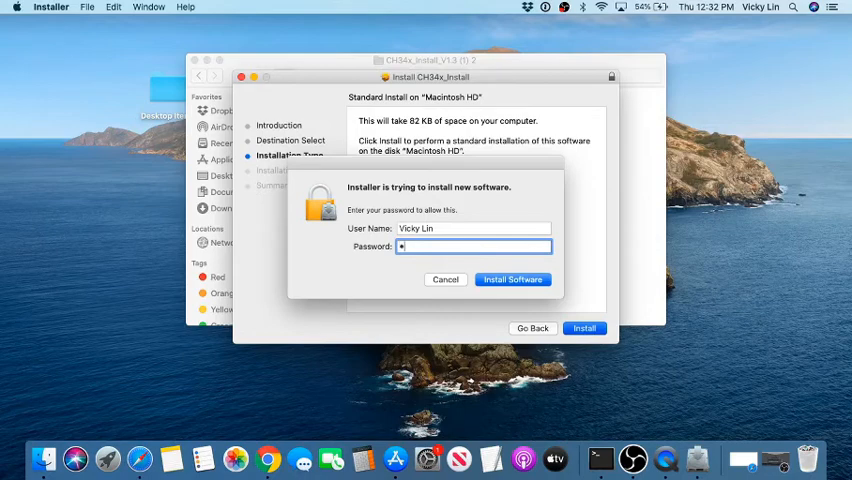
{"action": "type", "text": "•••"}
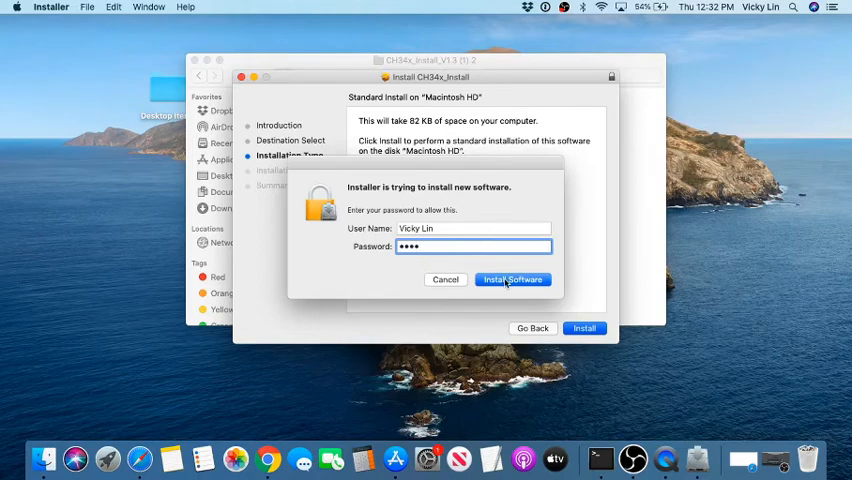
{"action": "left_click", "coordinate": [512, 280]}
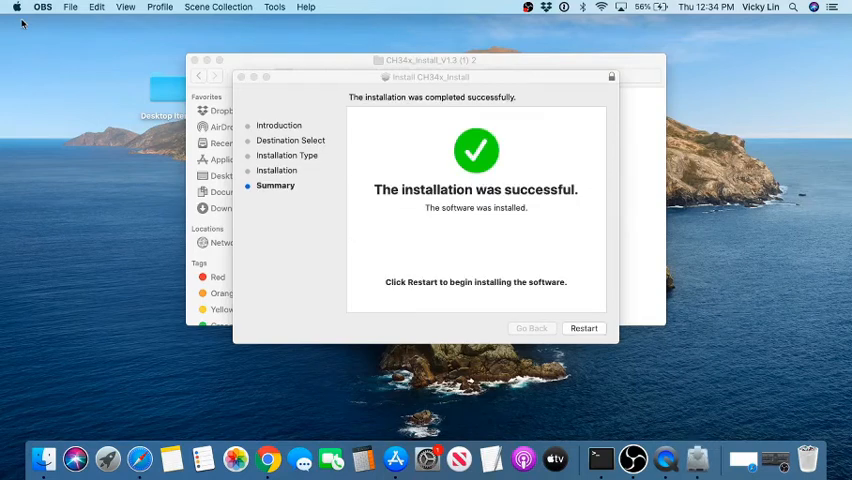
{"action": "mouse_move", "coordinate": [456, 202]}
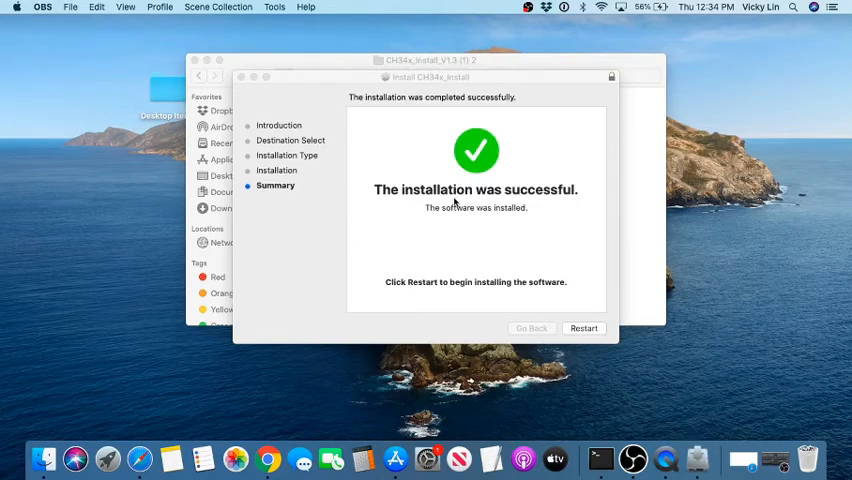